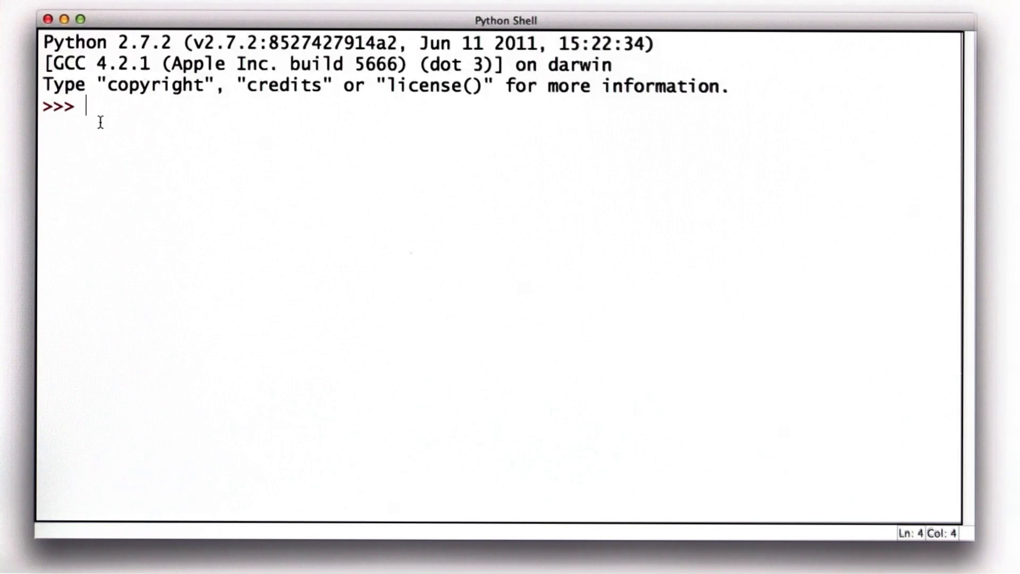
text(i = 1)
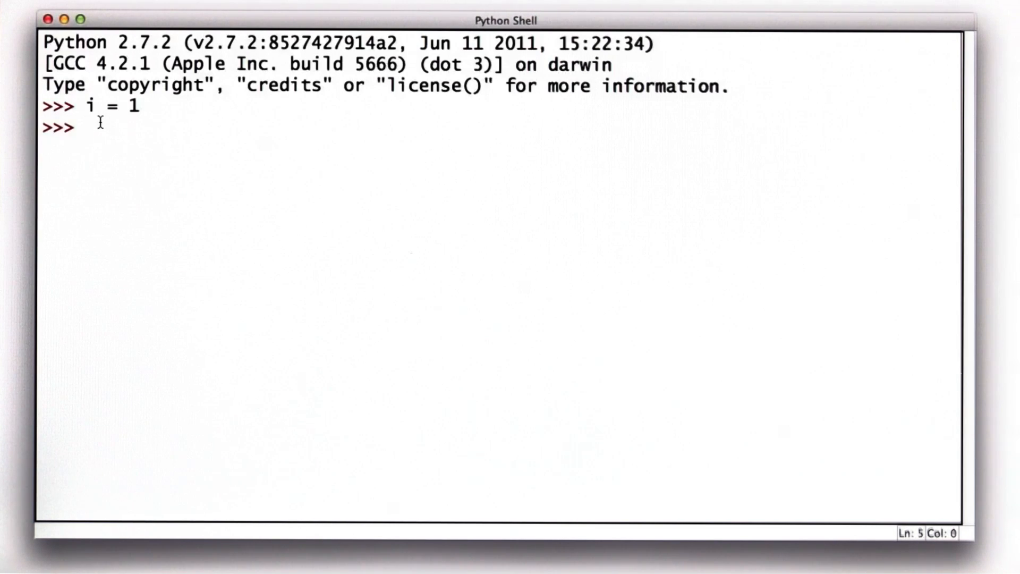
text(while)
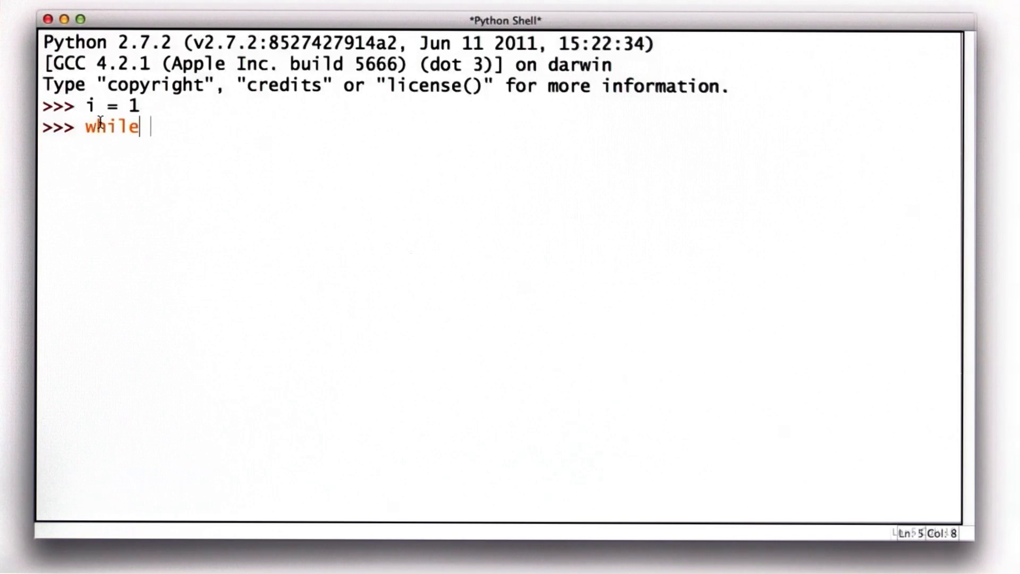
text(i != 10:)
text(i = i + 2)
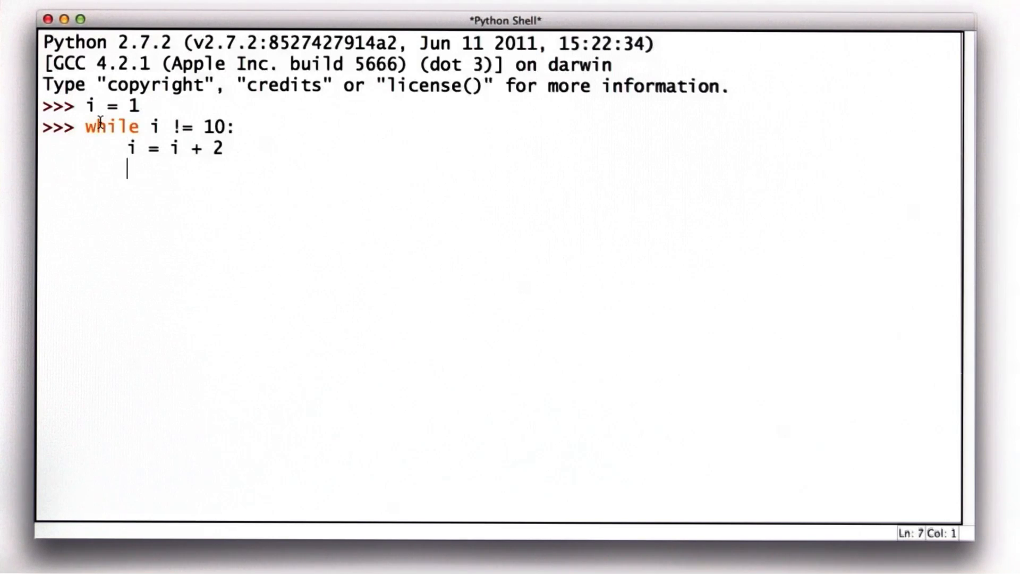
text(print i)
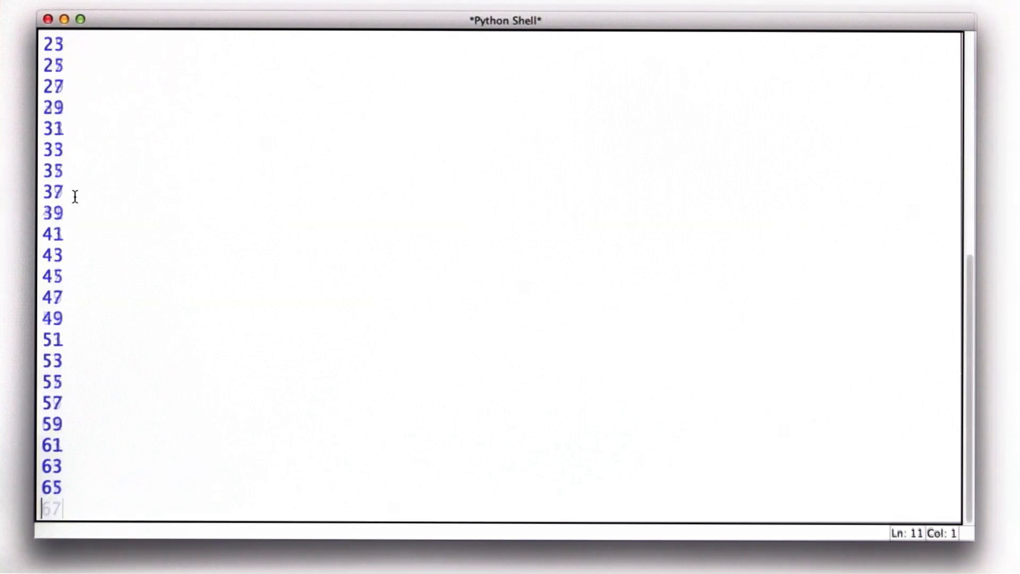
scroll(down, 3)
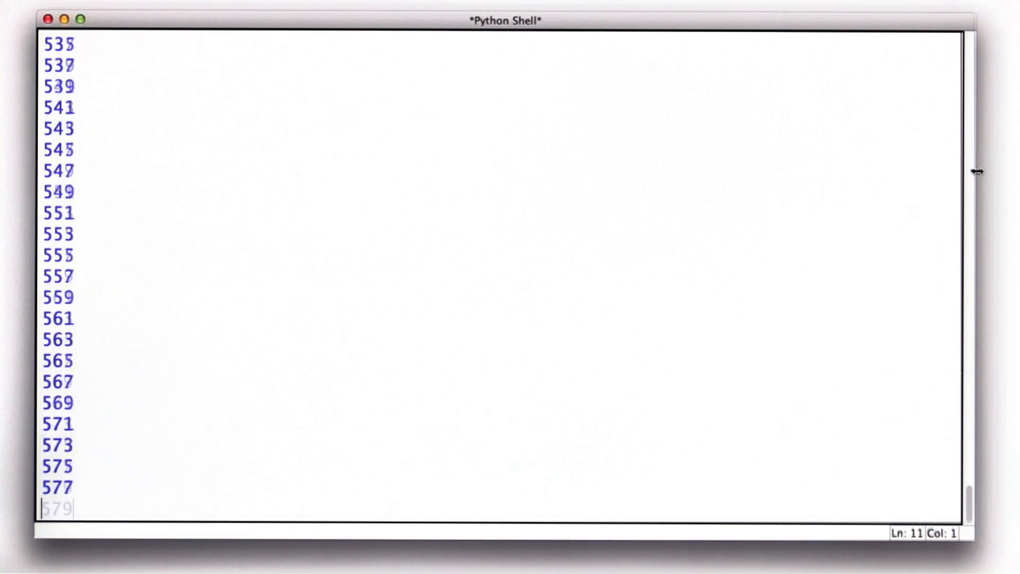
scroll(down, 3)
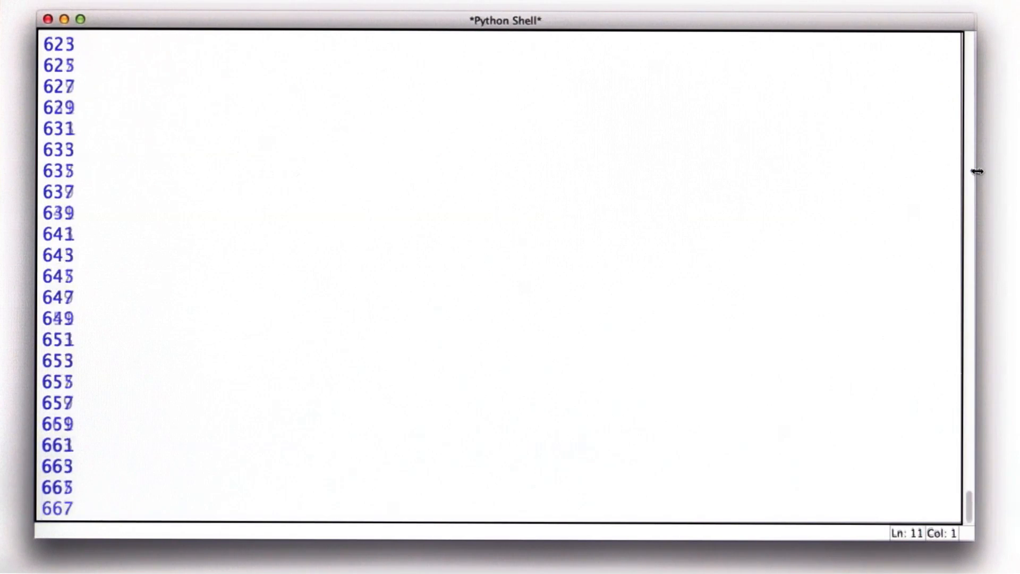
scroll(down, 3)
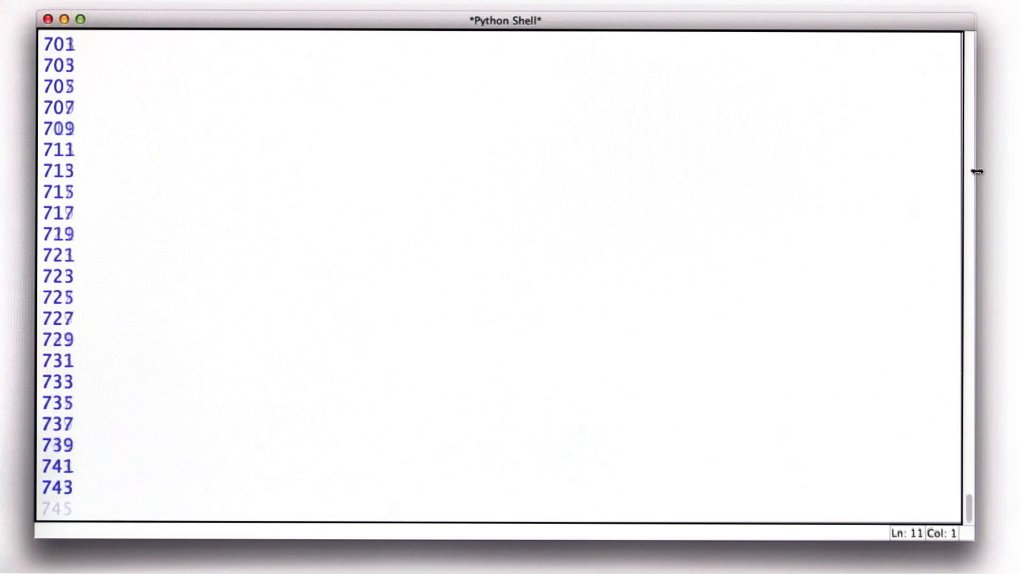
scroll(down, 3)
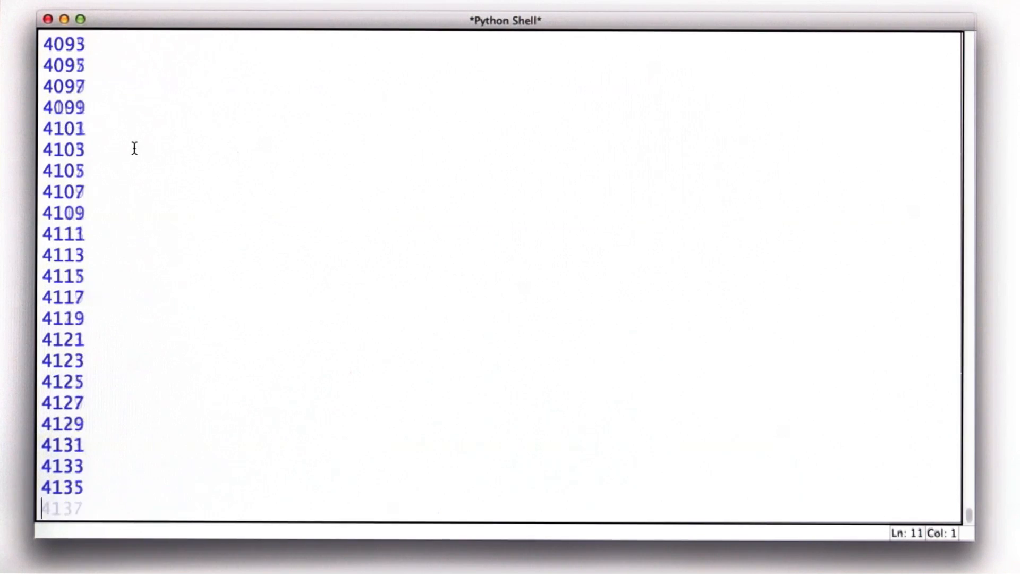
scroll(down, 3)
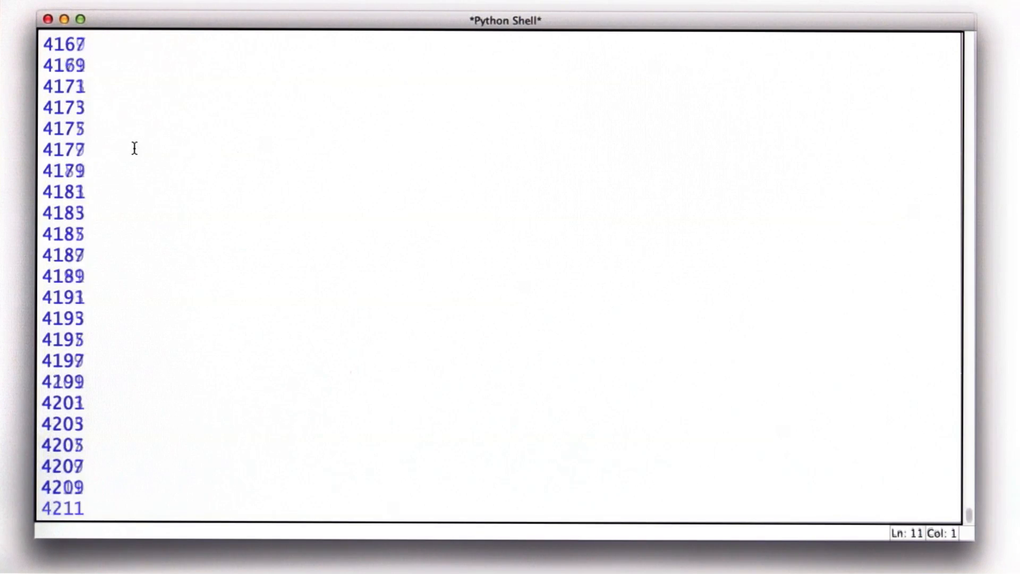
scroll(down, 3)
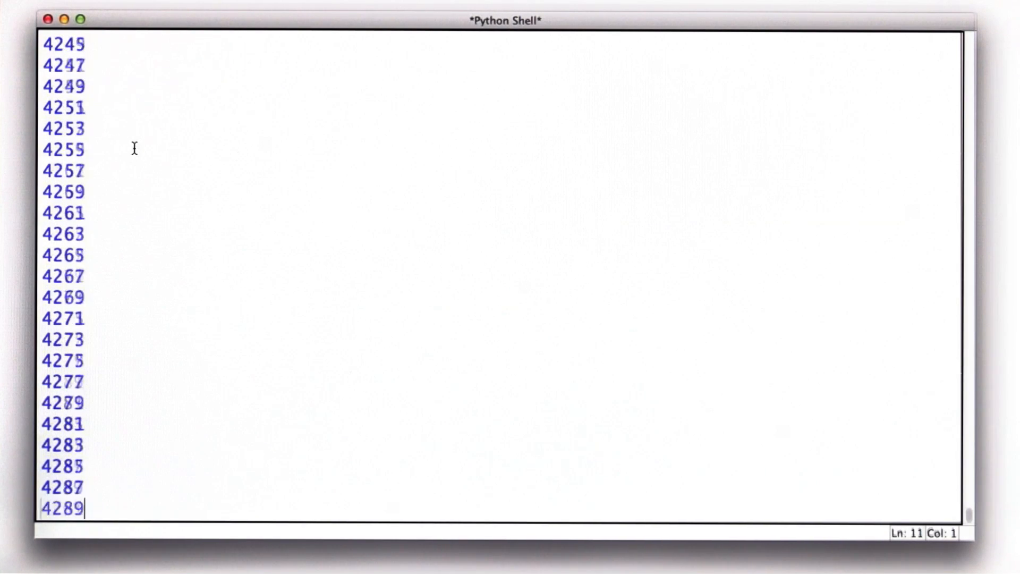